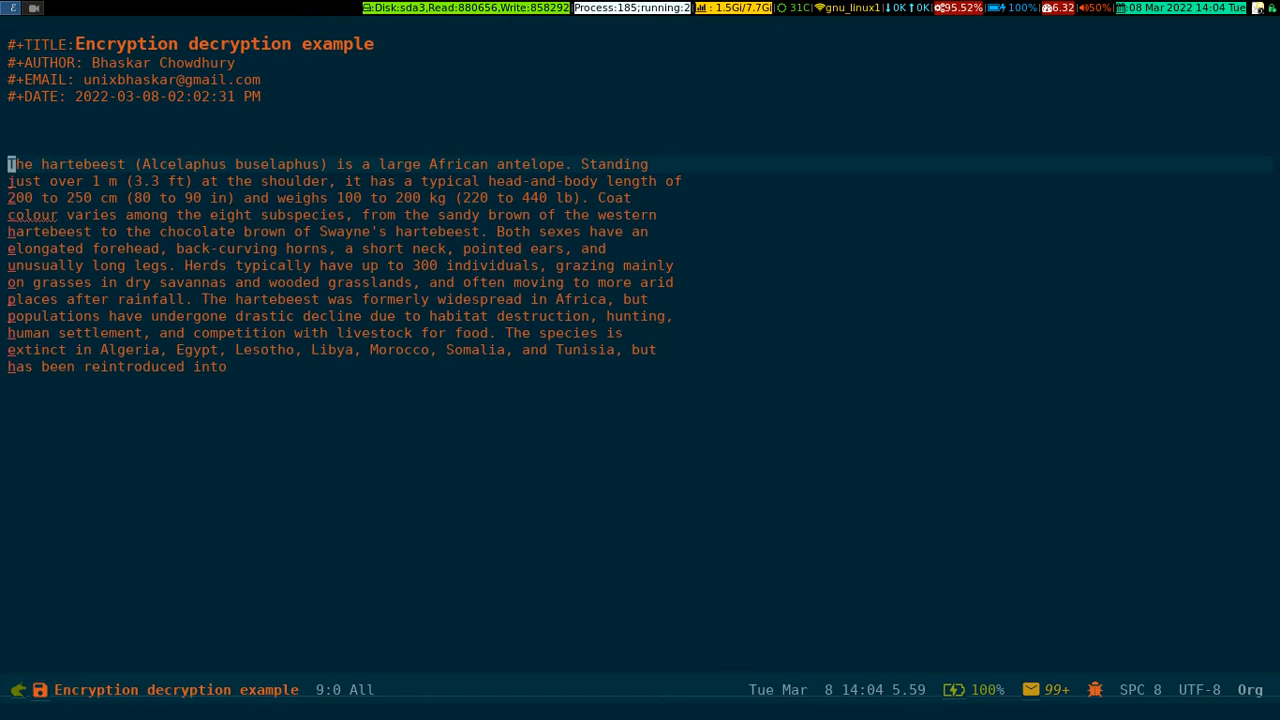
# - Add the heading '* This is important' tagged :crypt: above the hartebeest paragraph
pyautogui.press('Up')
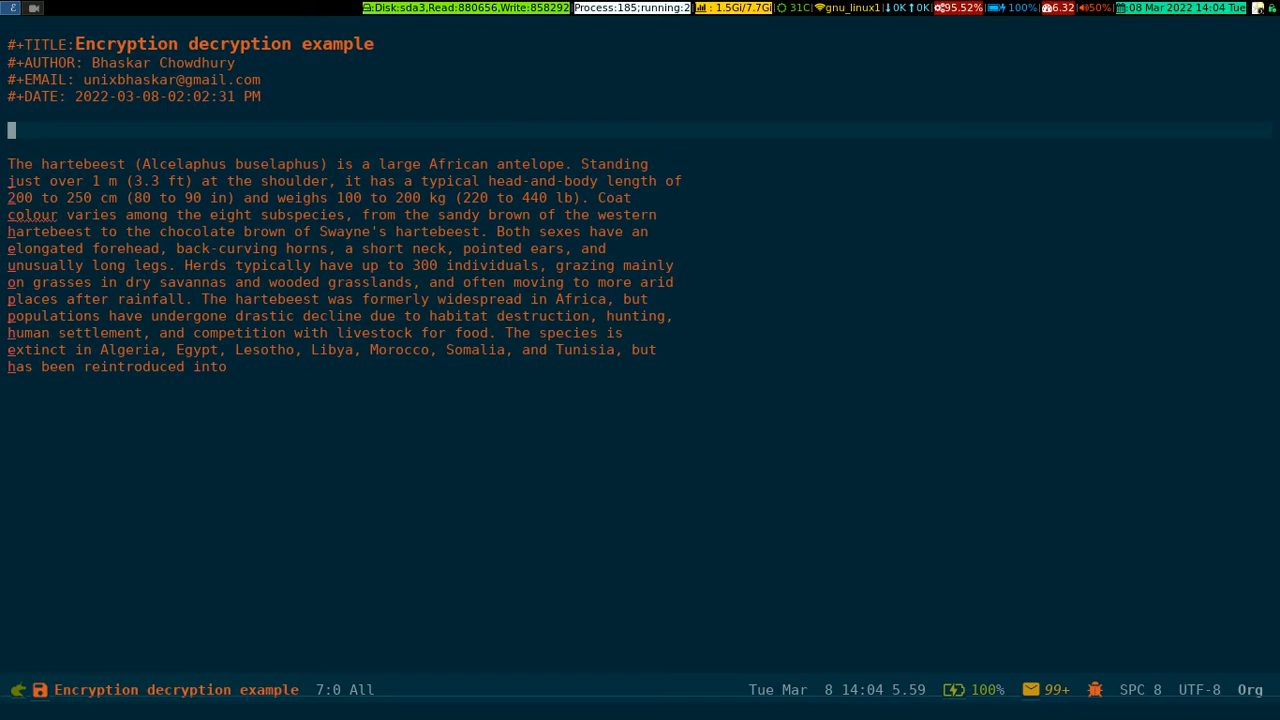
pyautogui.write('*')
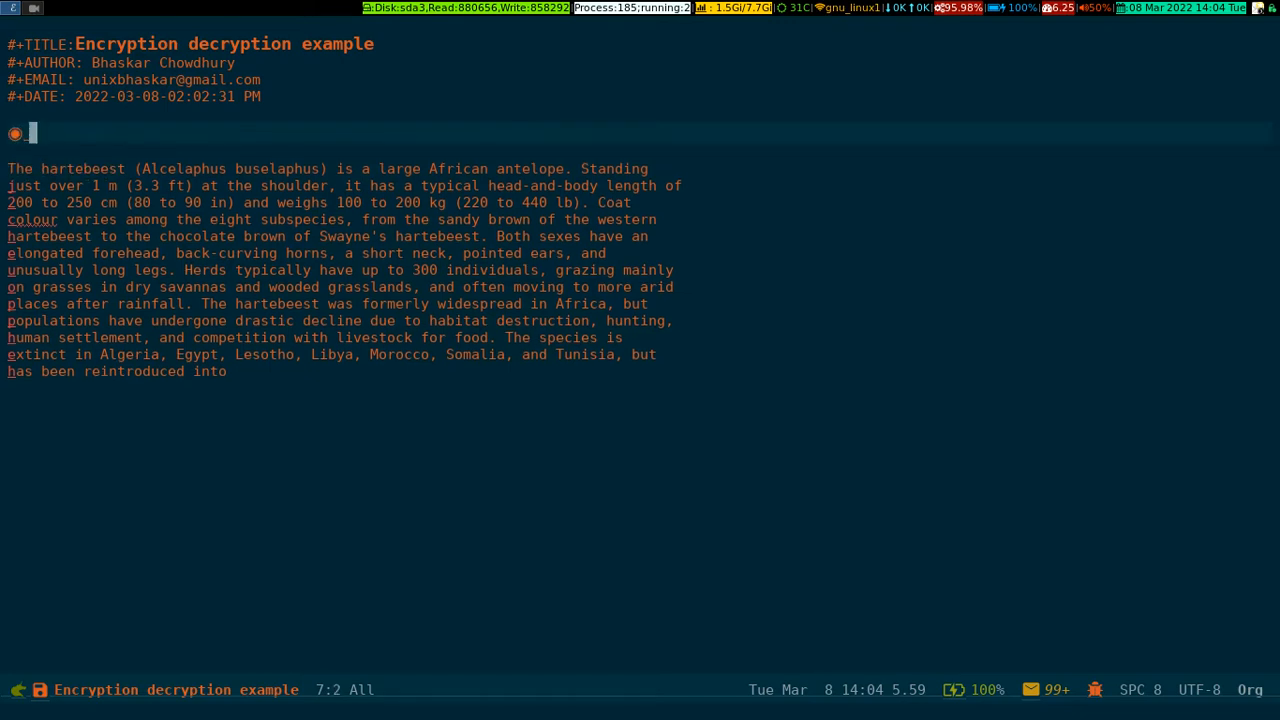
pyautogui.write('This is')
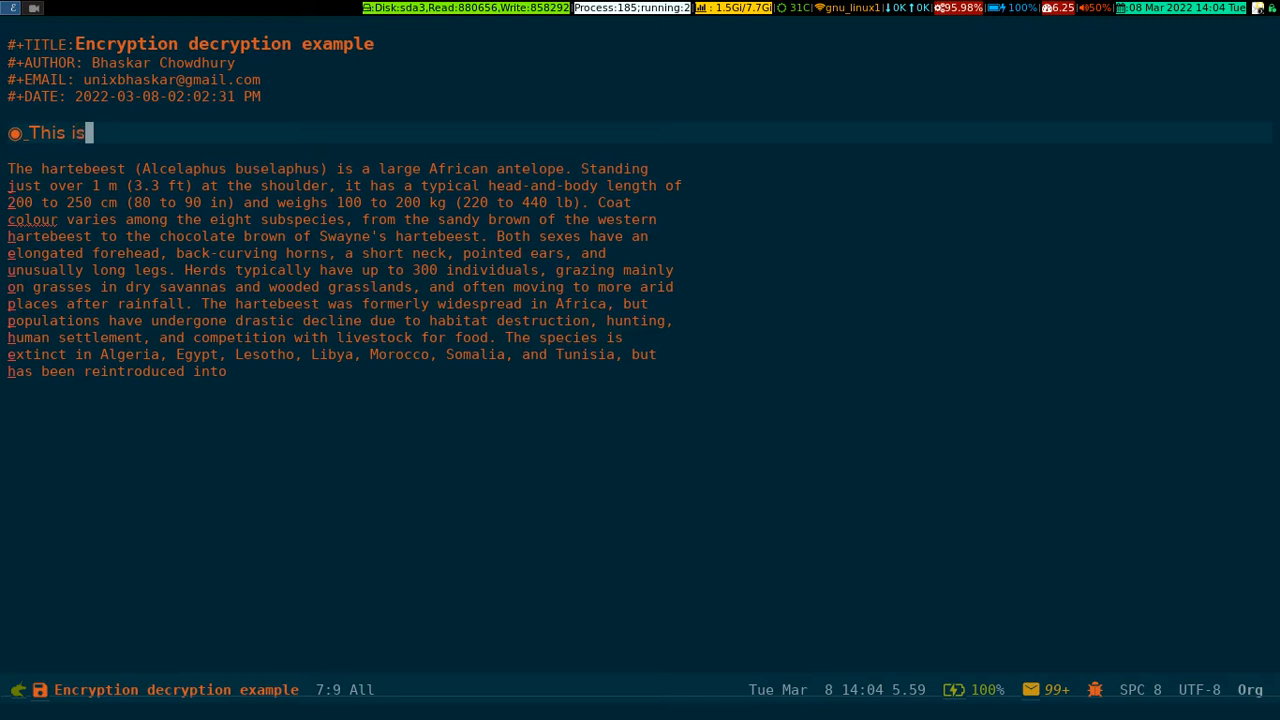
pyautogui.write('important')
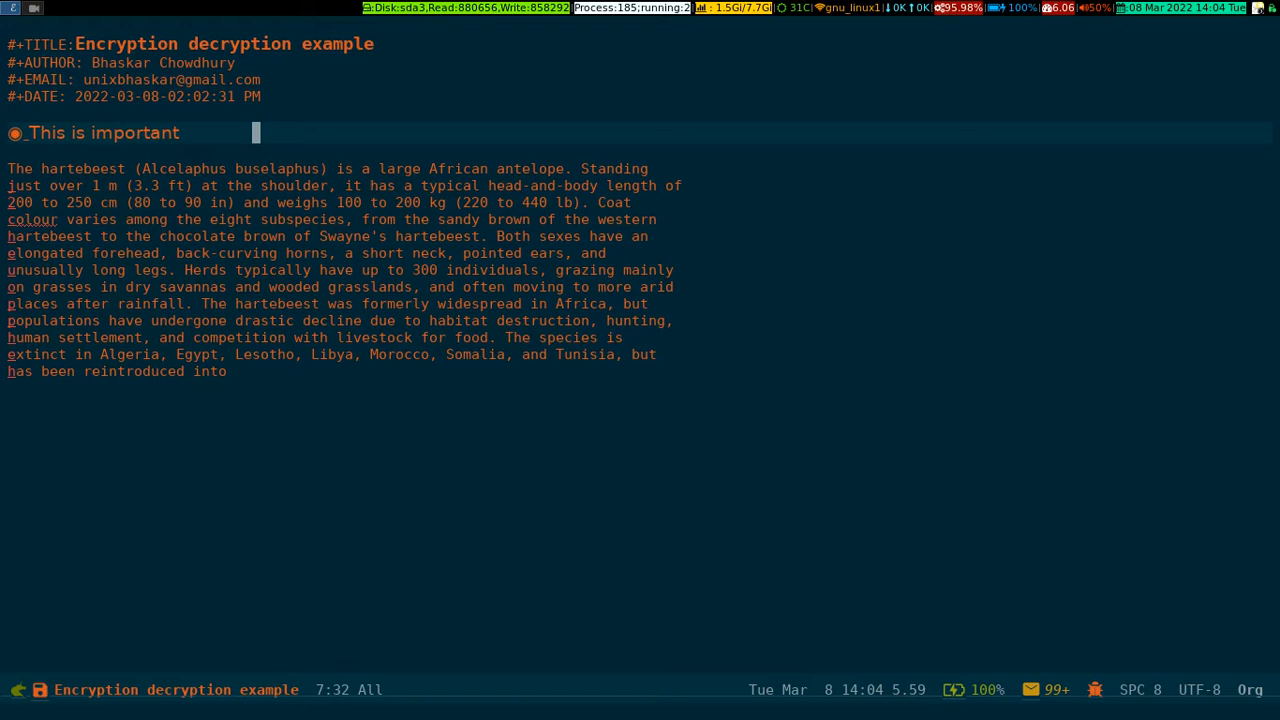
pyautogui.write(':crypt:')
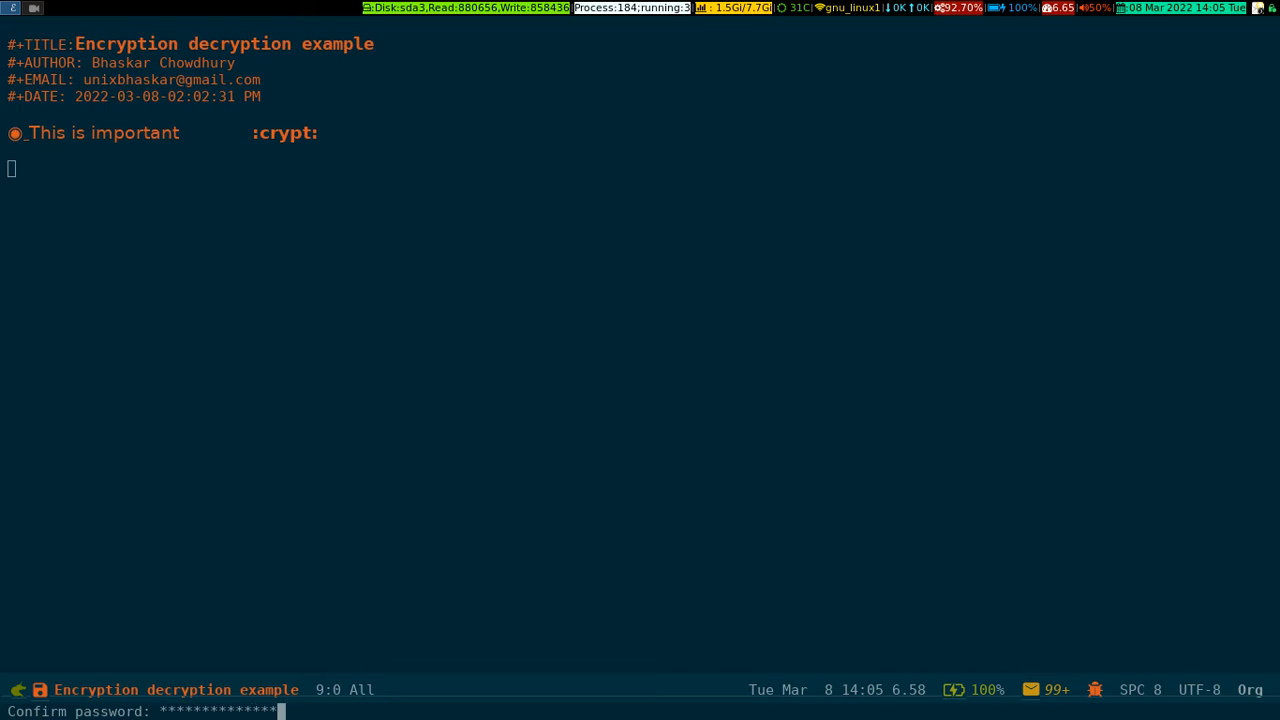
# - Confirm the passphrase so org-encrypt-entry replaces the body with a PGP message block
pyautogui.press('Return')
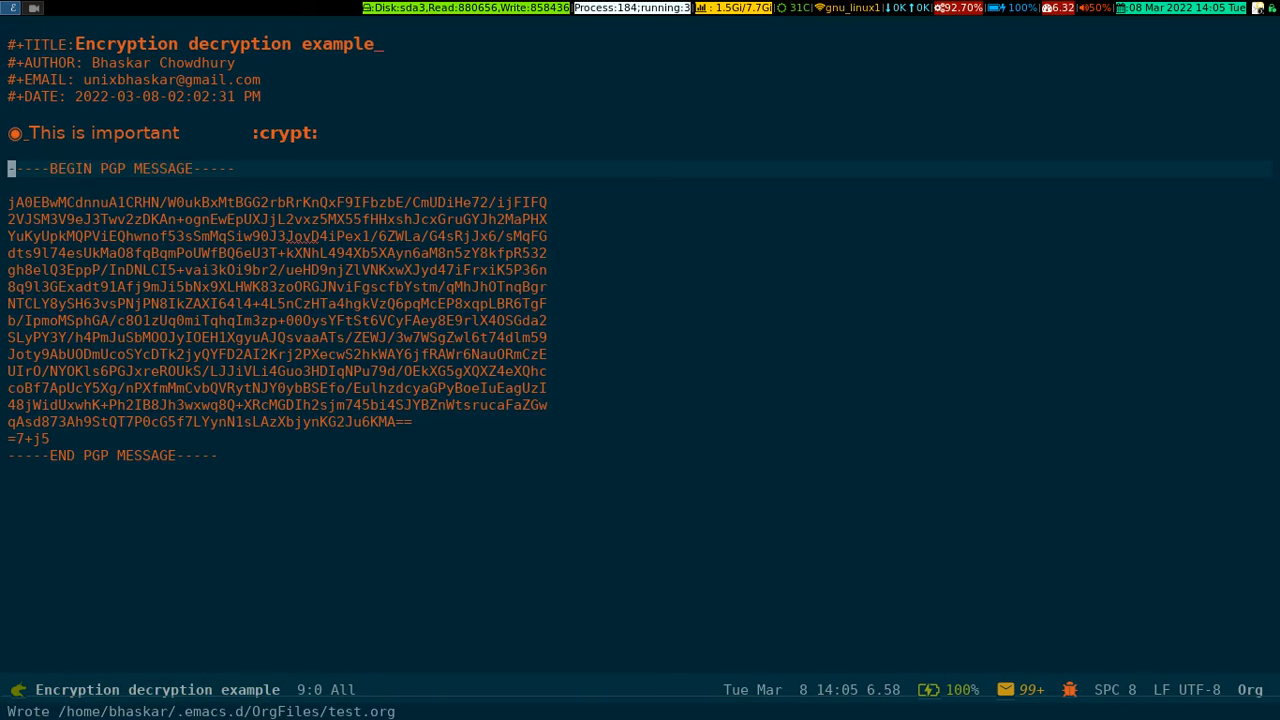